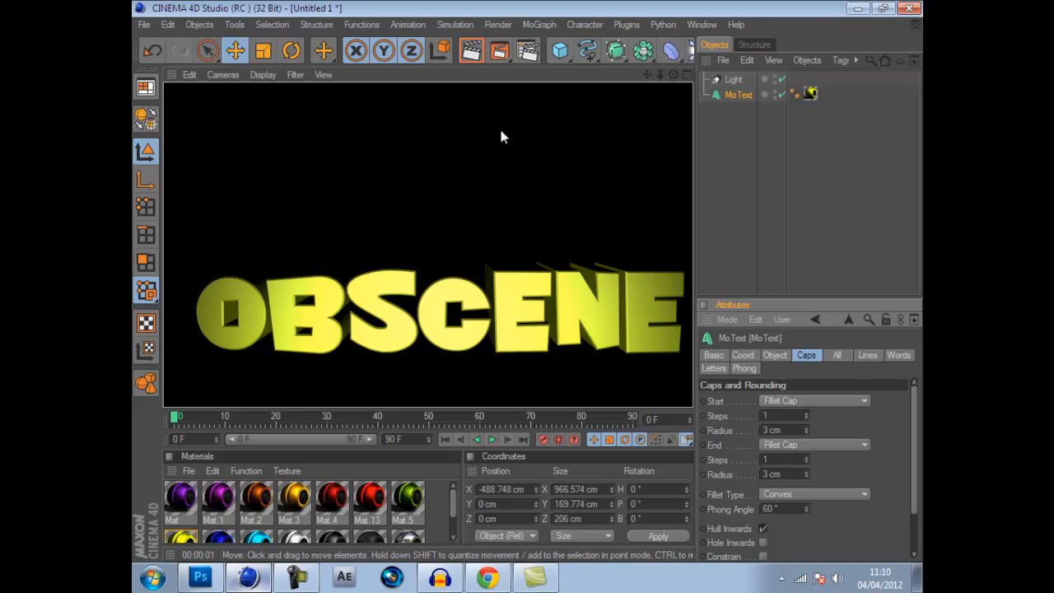
{"action": "mouse_move", "coordinate": [647, 7]}
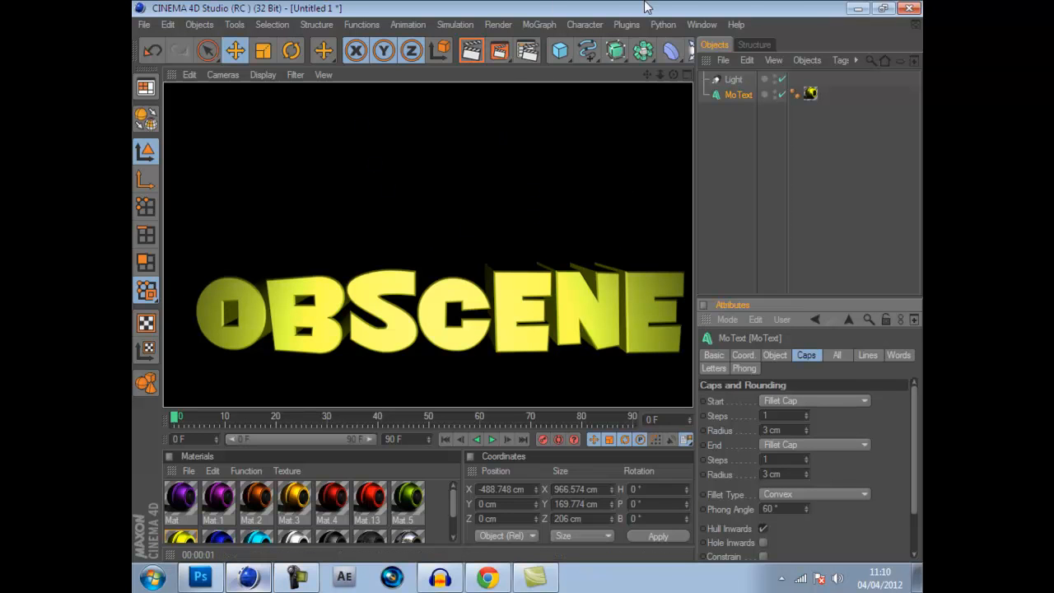
{"action": "mouse_move", "coordinate": [557, 329]}
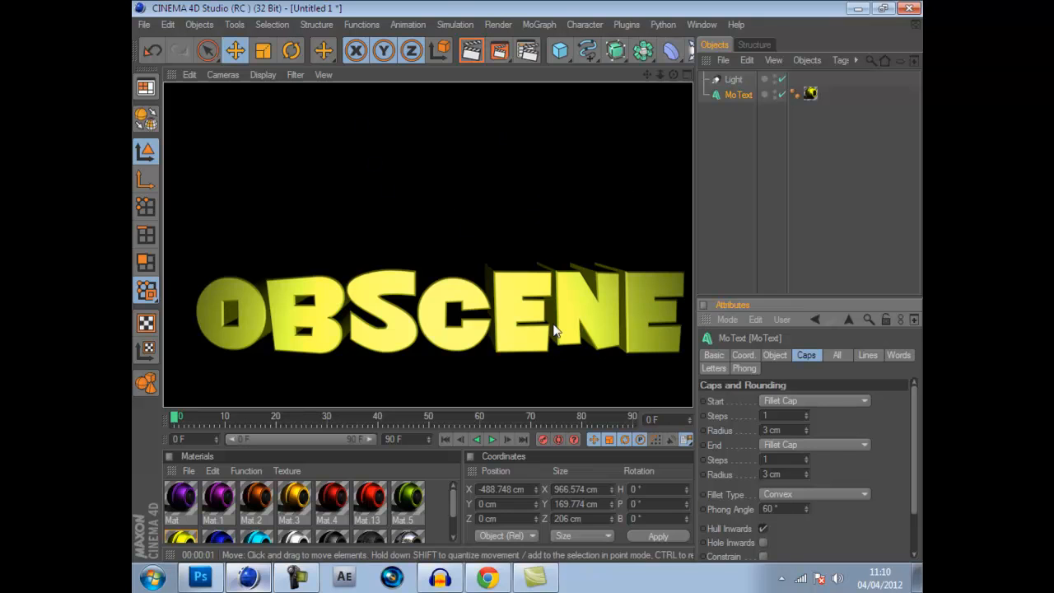
{"action": "mouse_move", "coordinate": [563, 277]}
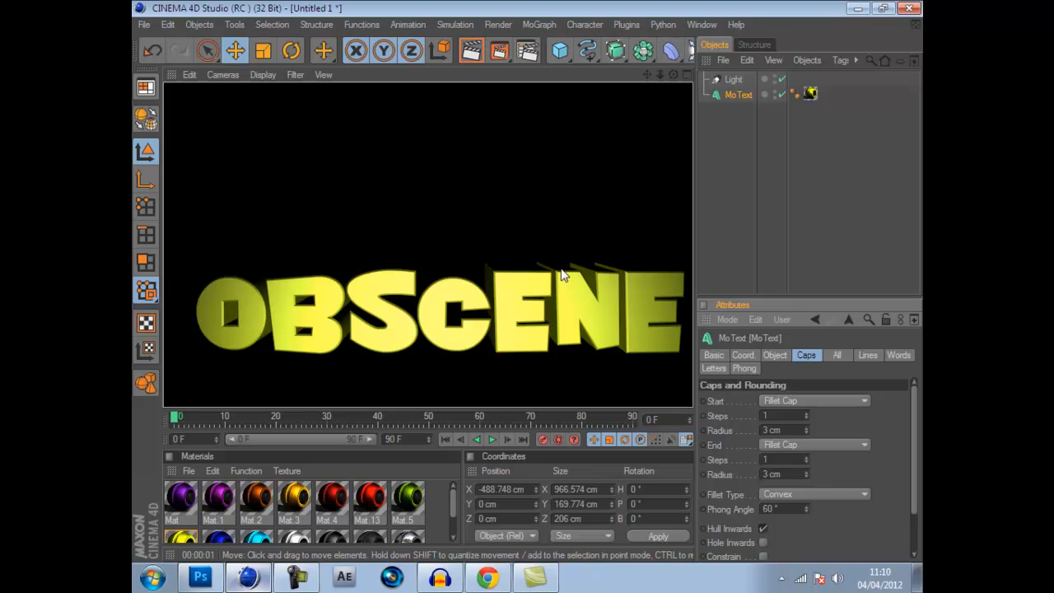
{"action": "mouse_move", "coordinate": [475, 181]}
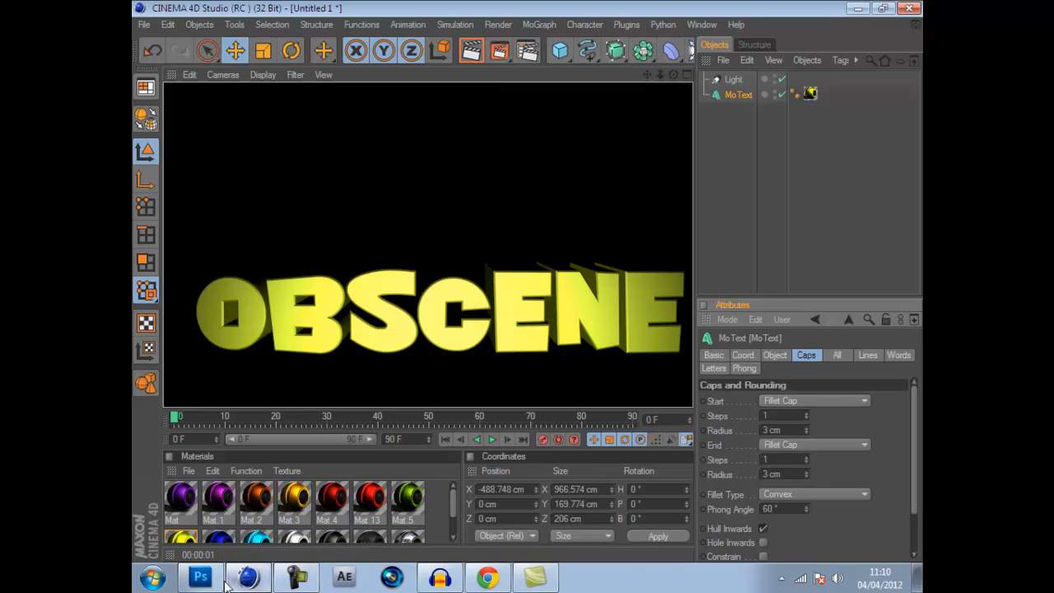
Delete the fire layer, fill Background with black, and try the Magic Wand before returning to Move
{"action": "left_click", "coordinate": [201, 577]}
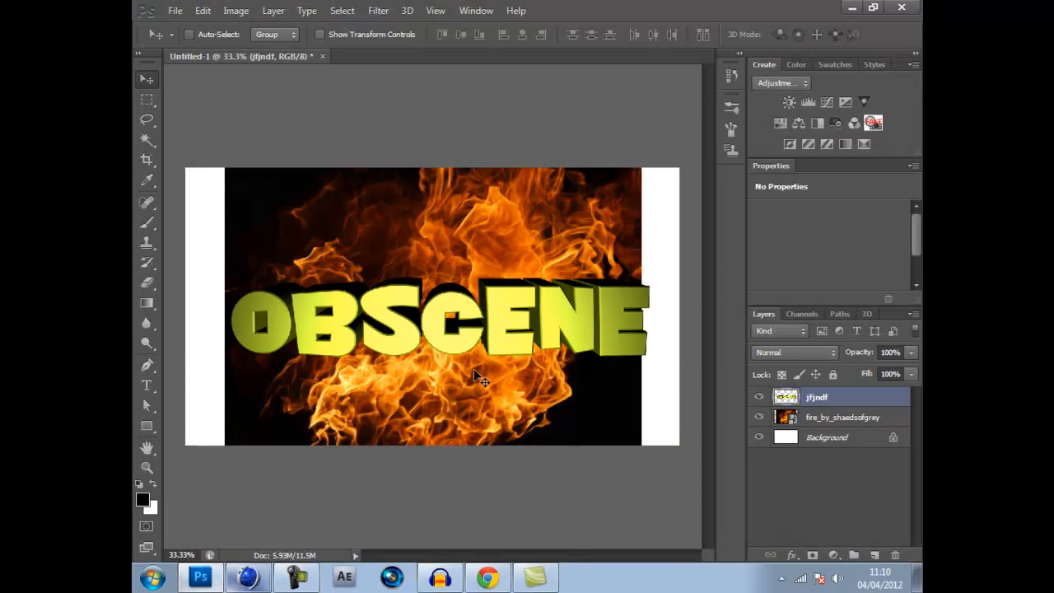
{"action": "left_click", "coordinate": [843, 417]}
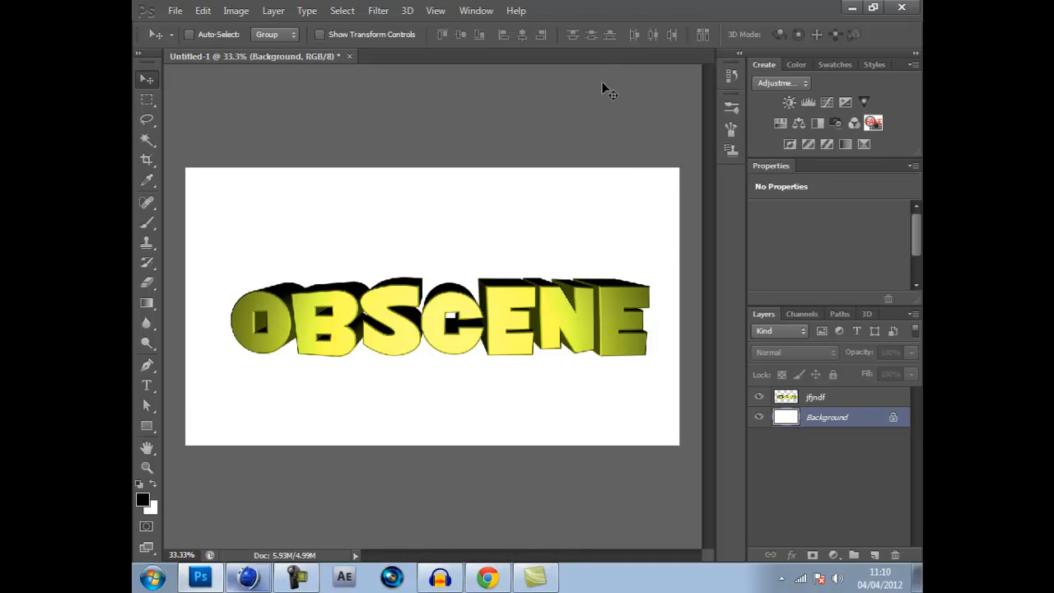
{"action": "mouse_move", "coordinate": [490, 234]}
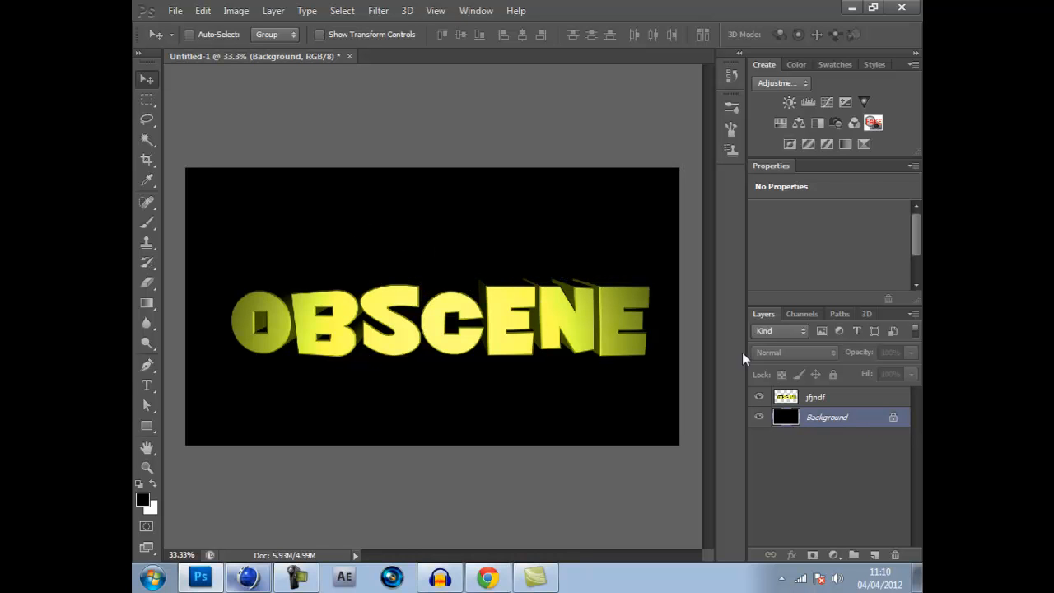
{"action": "mouse_move", "coordinate": [464, 231]}
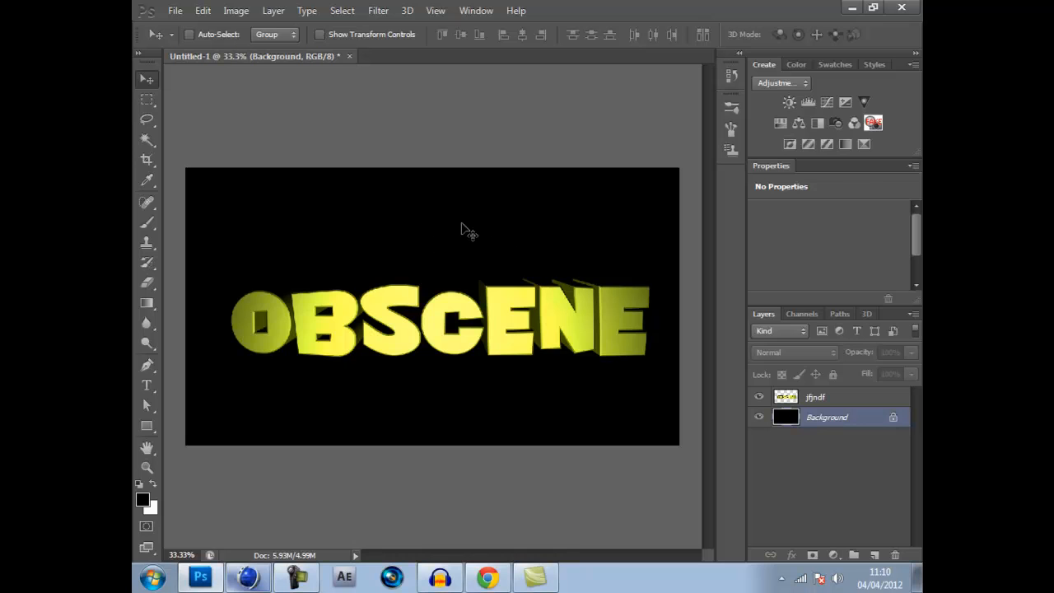
{"action": "mouse_move", "coordinate": [843, 461]}
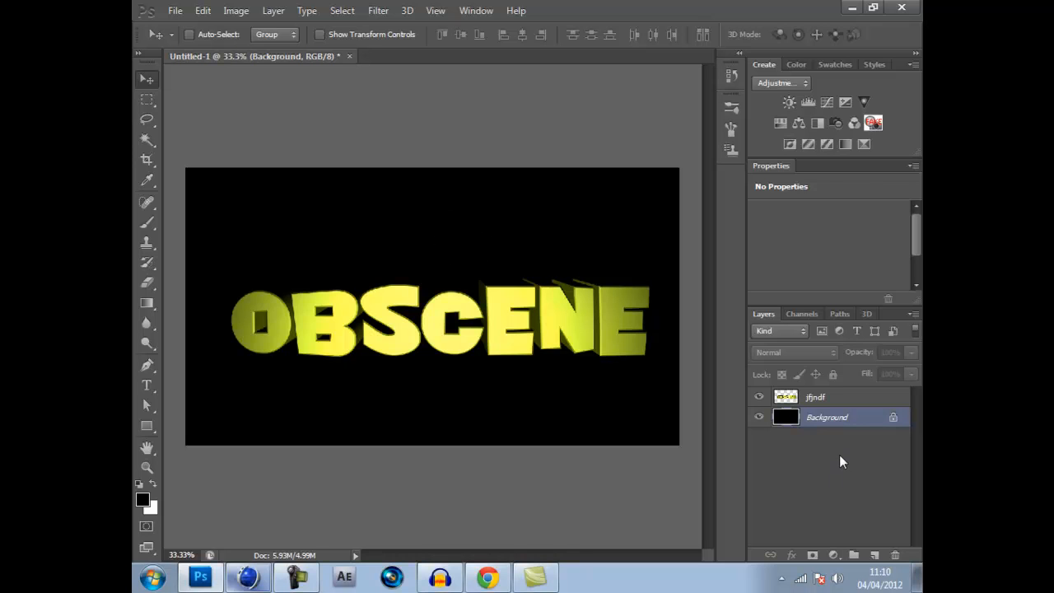
{"action": "mouse_move", "coordinate": [737, 419]}
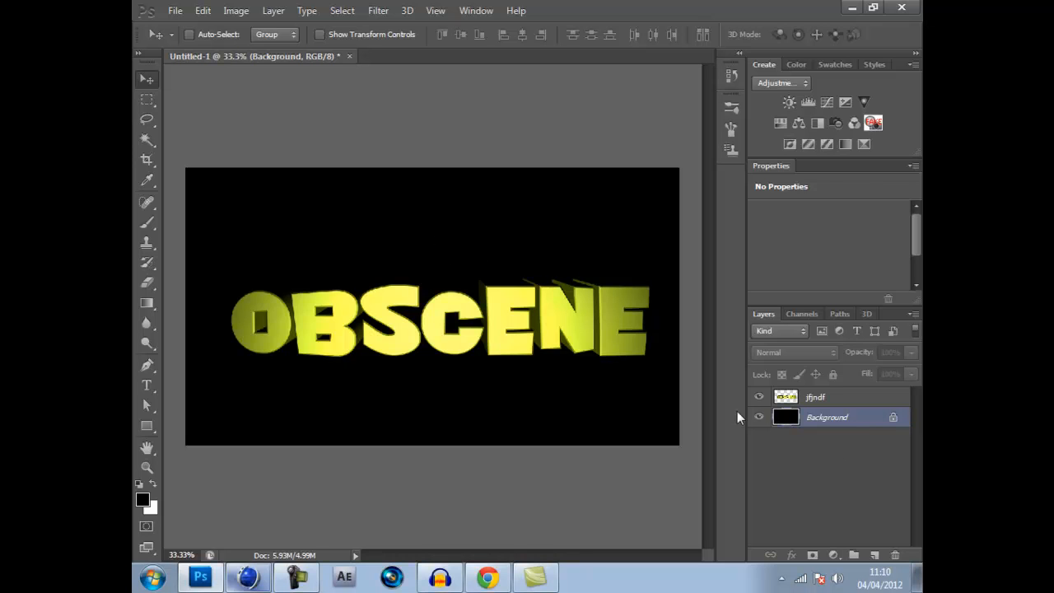
{"action": "mouse_move", "coordinate": [813, 441]}
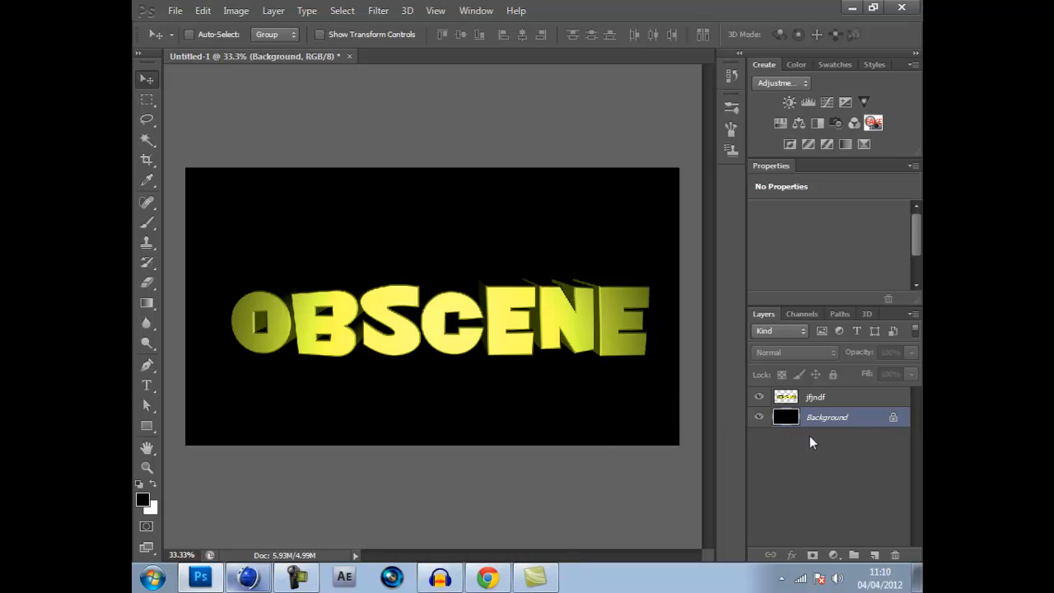
{"action": "mouse_move", "coordinate": [247, 577]}
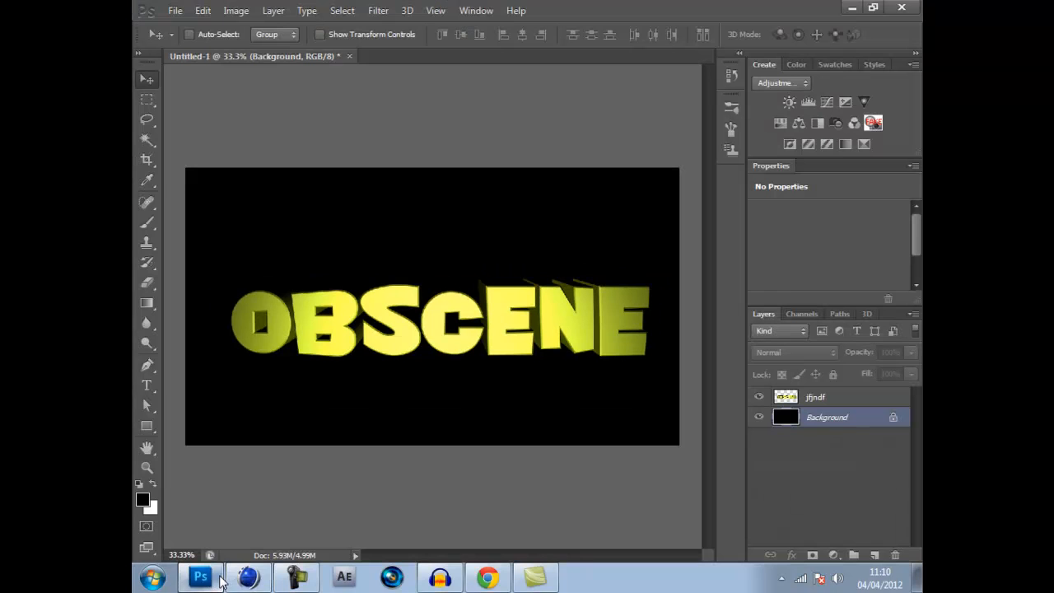
{"action": "left_click", "coordinate": [146, 139]}
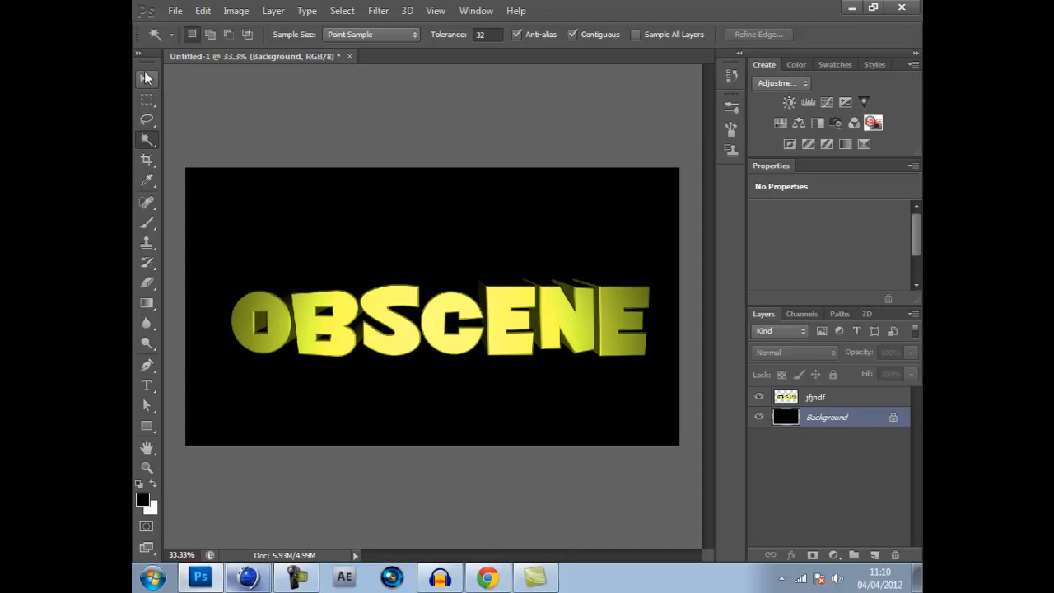
{"action": "left_click", "coordinate": [147, 79]}
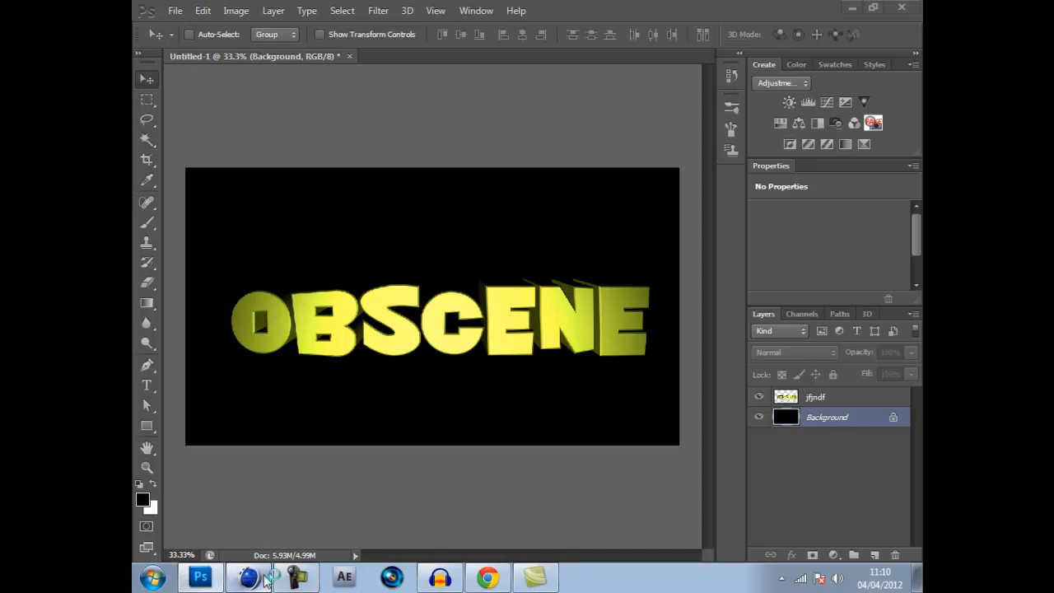
Enable Alpha Channel on the Render Settings Save page so PNG output keeps transparency
{"action": "left_click", "coordinate": [295, 576]}
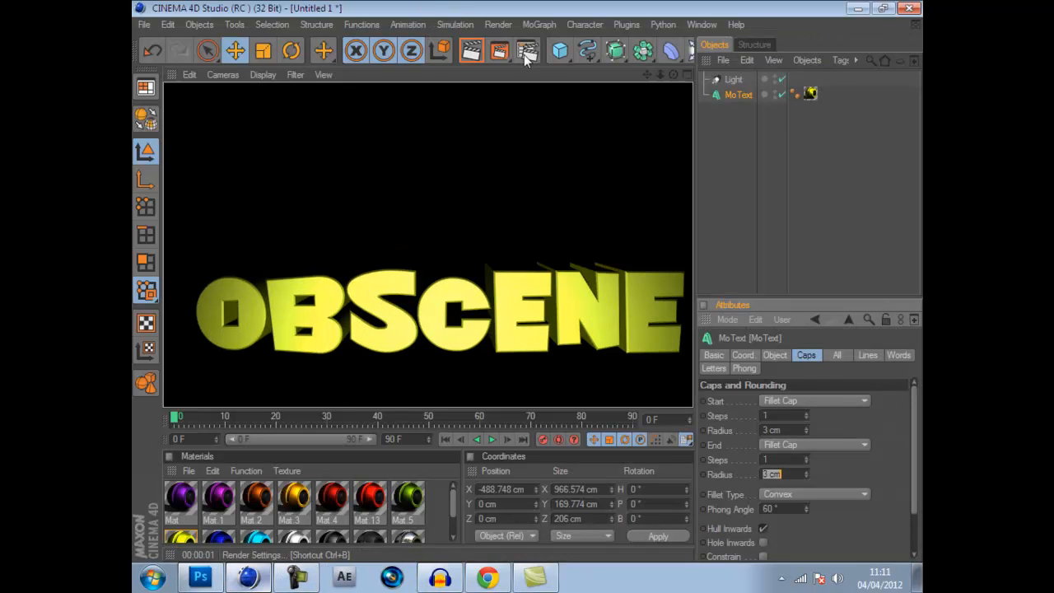
{"action": "left_click", "coordinate": [527, 51]}
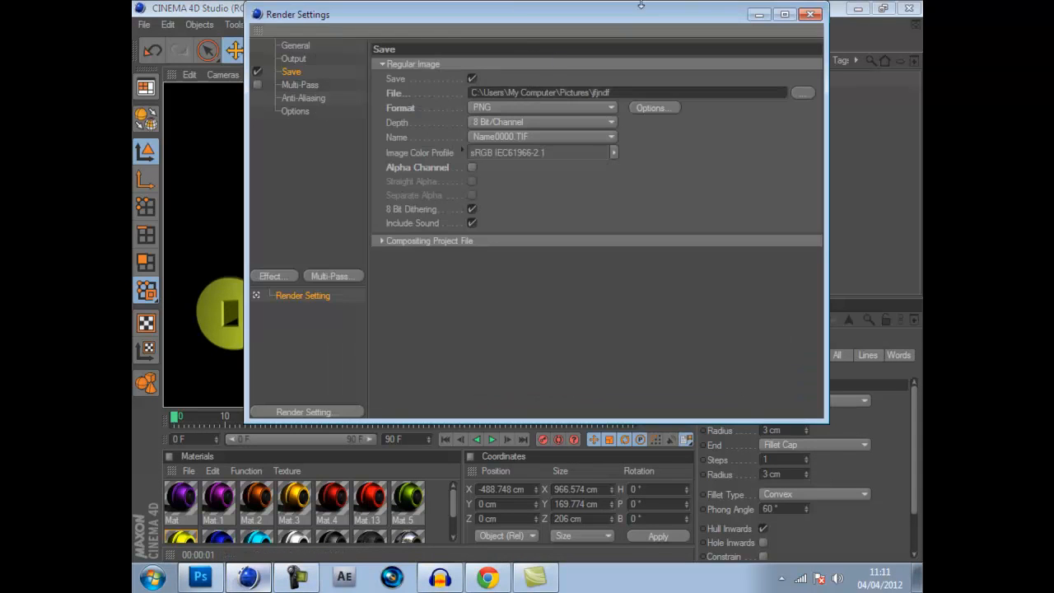
{"action": "mouse_move", "coordinate": [402, 174]}
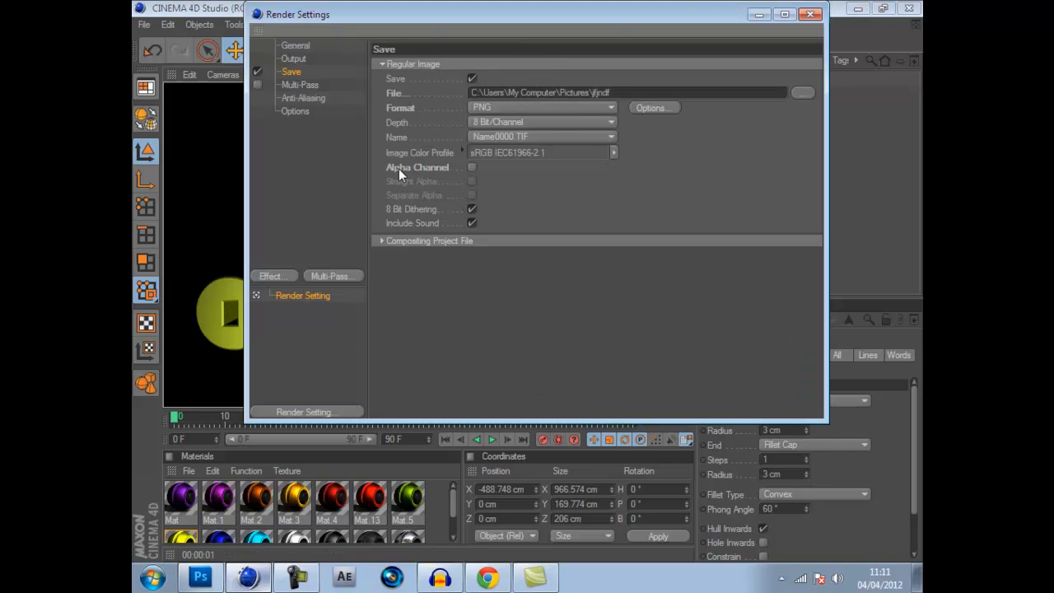
{"action": "left_click", "coordinate": [471, 168]}
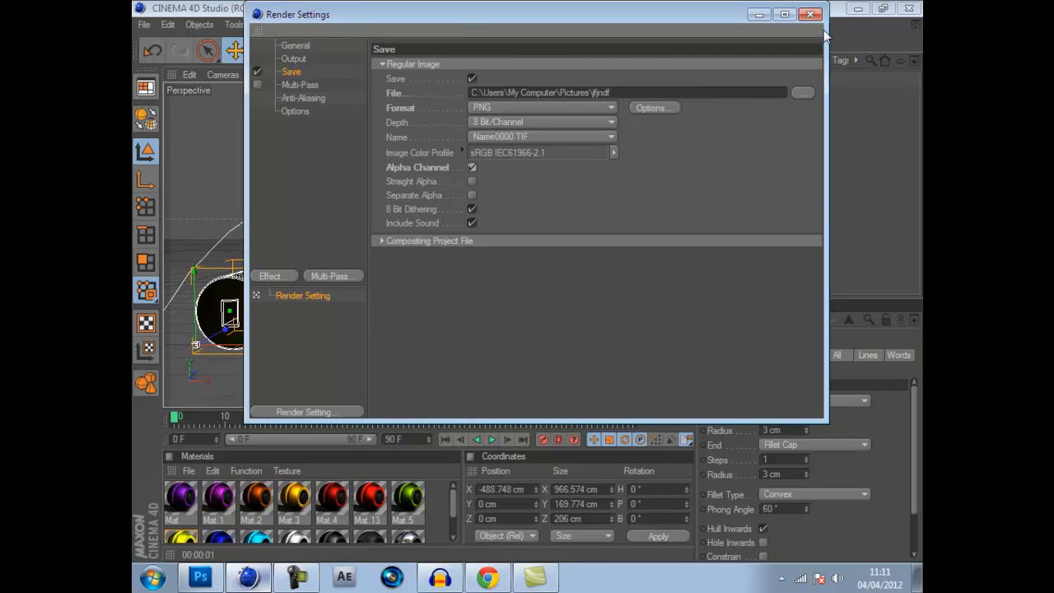
{"action": "left_click", "coordinate": [810, 13]}
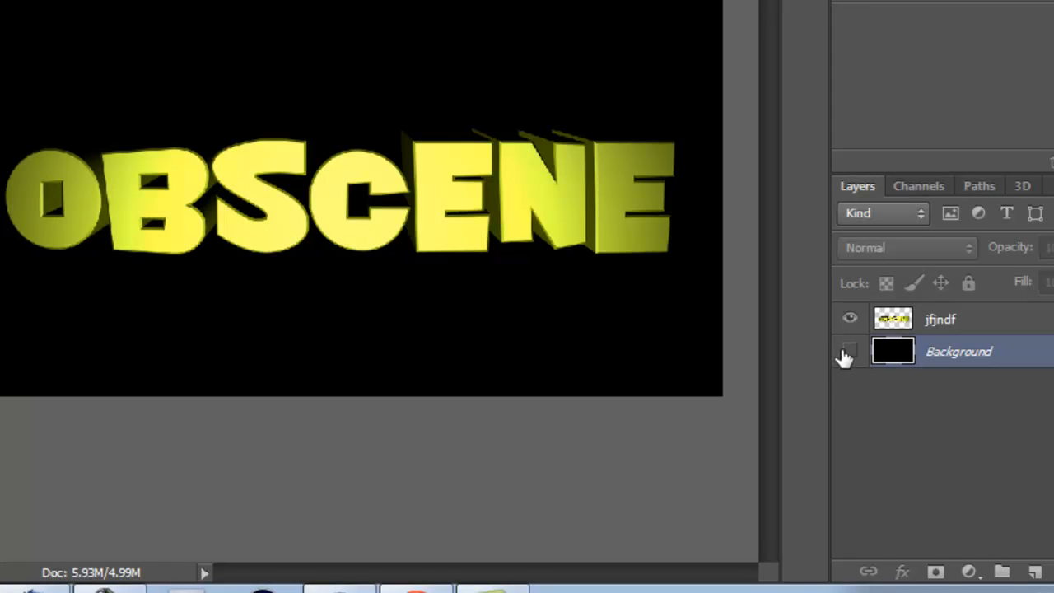
Hide the black Background layer, leaving the yellow OBSCENE text over transparency
{"action": "left_click", "coordinate": [850, 351]}
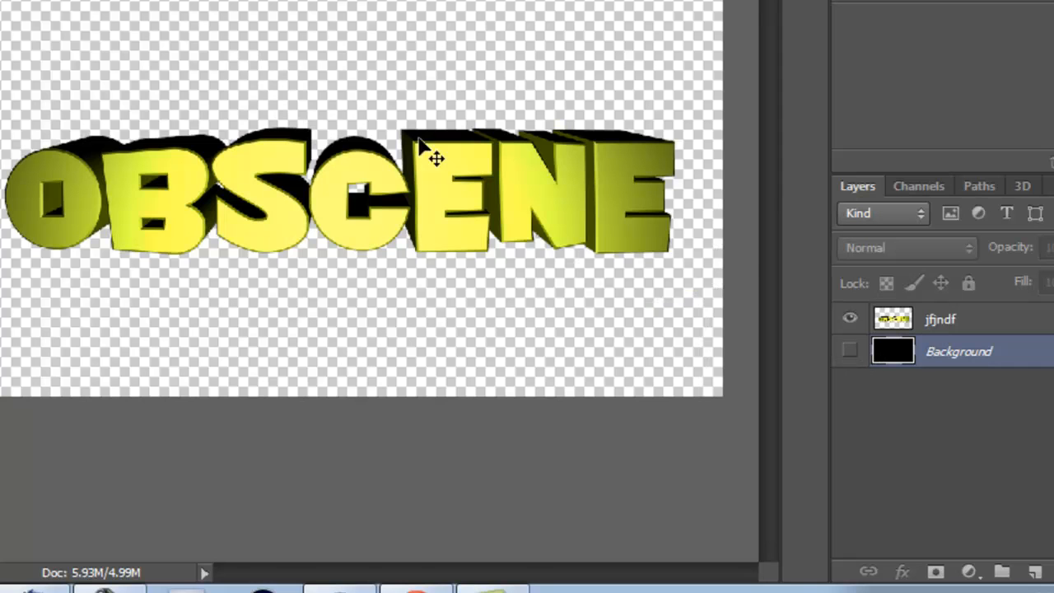